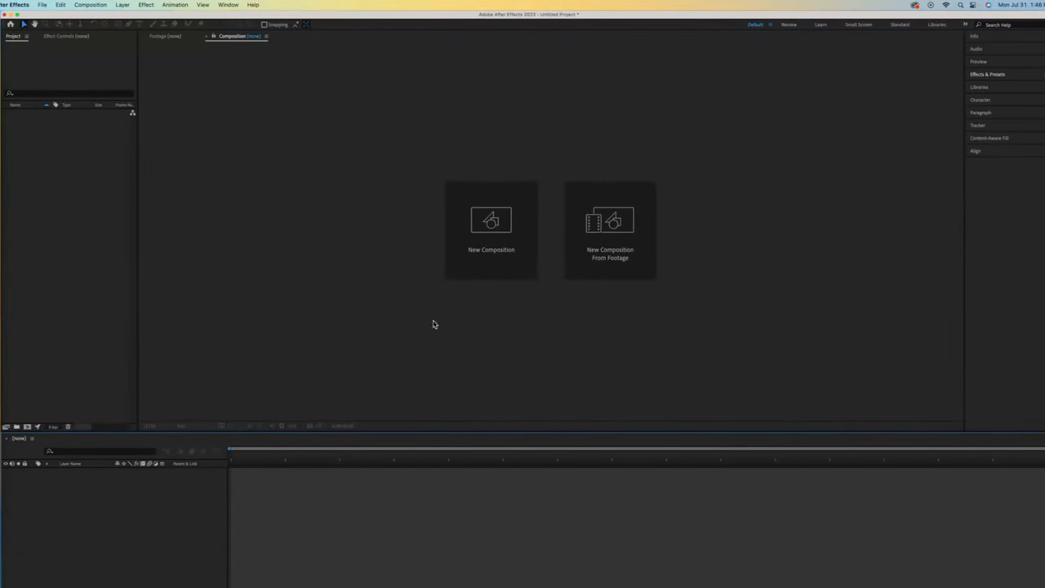
{"action": "mouse_move", "coordinate": [528, 341]}
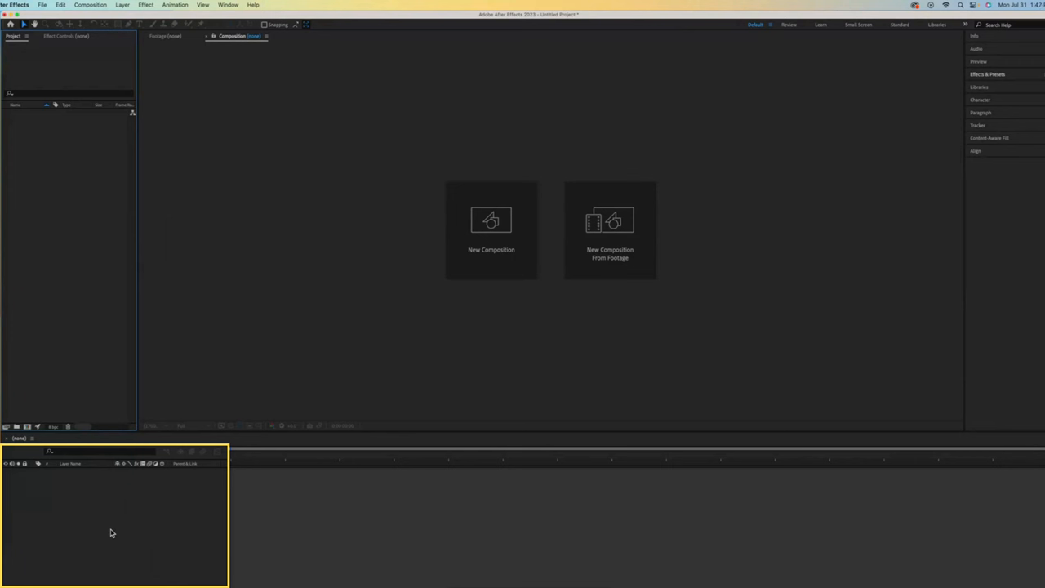
{"action": "mouse_move", "coordinate": [409, 543]}
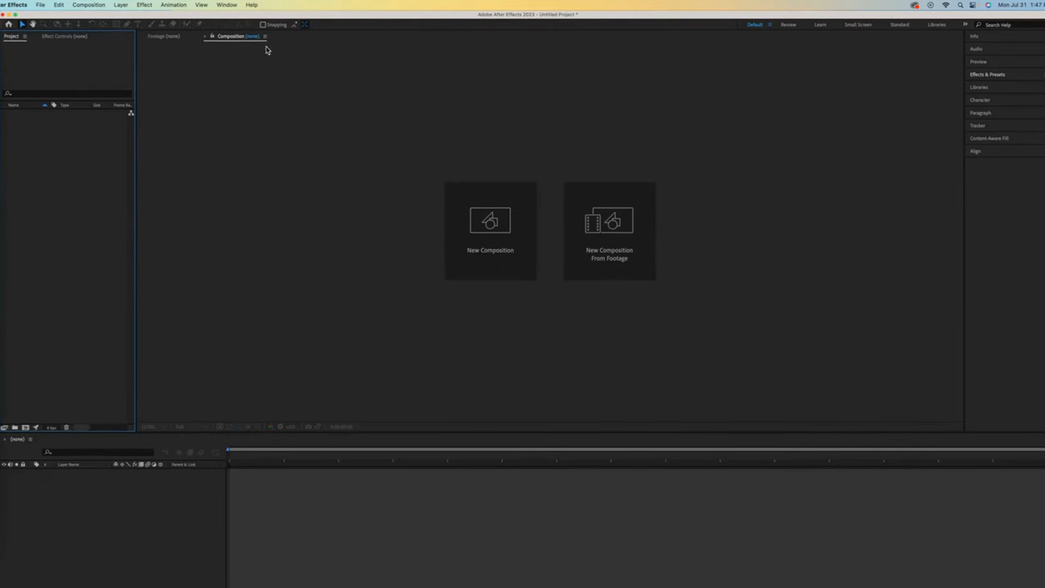
Step: Import city.png and spaceship.png and gather them in a new ASSETS folder
{"action": "left_click", "coordinate": [227, 5]}
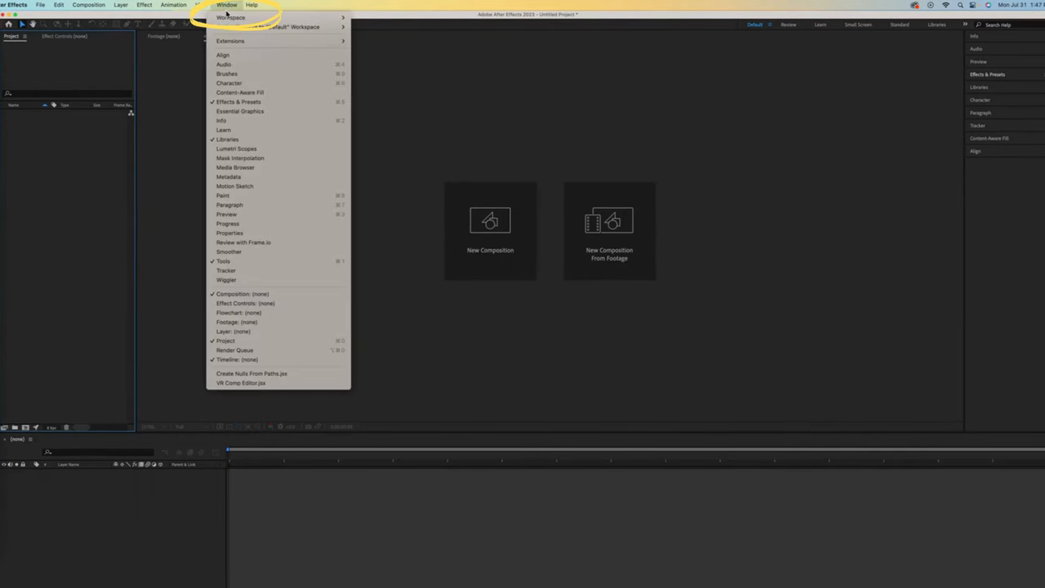
{"action": "left_click", "coordinate": [231, 18]}
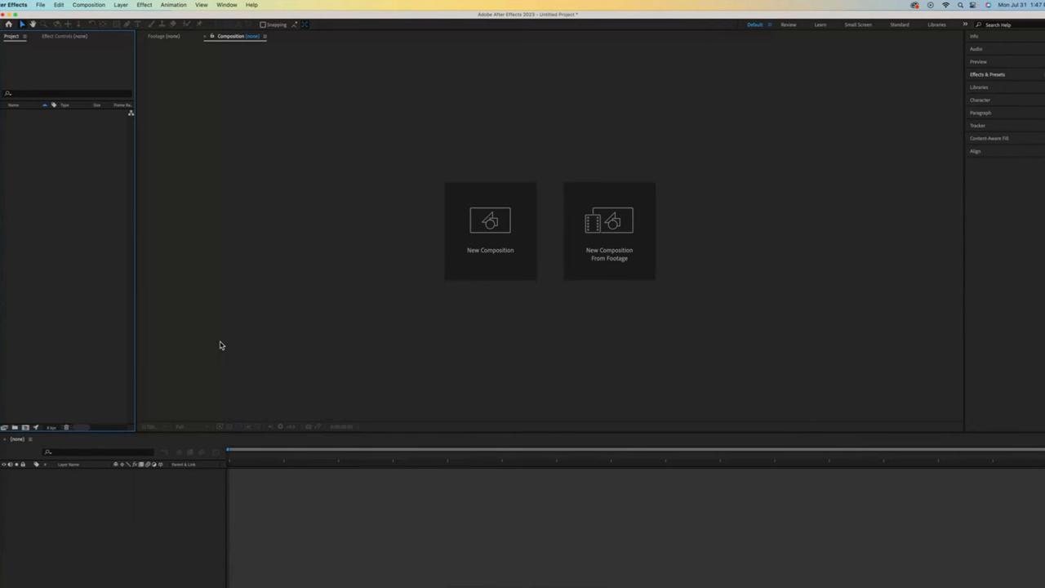
{"action": "mouse_move", "coordinate": [95, 217]}
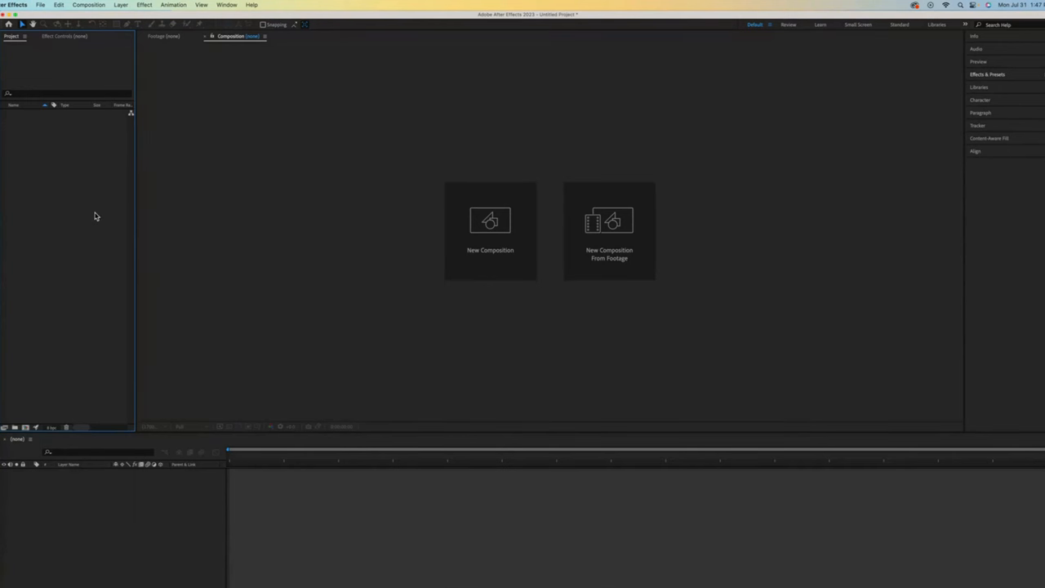
{"action": "mouse_move", "coordinate": [40, 6]}
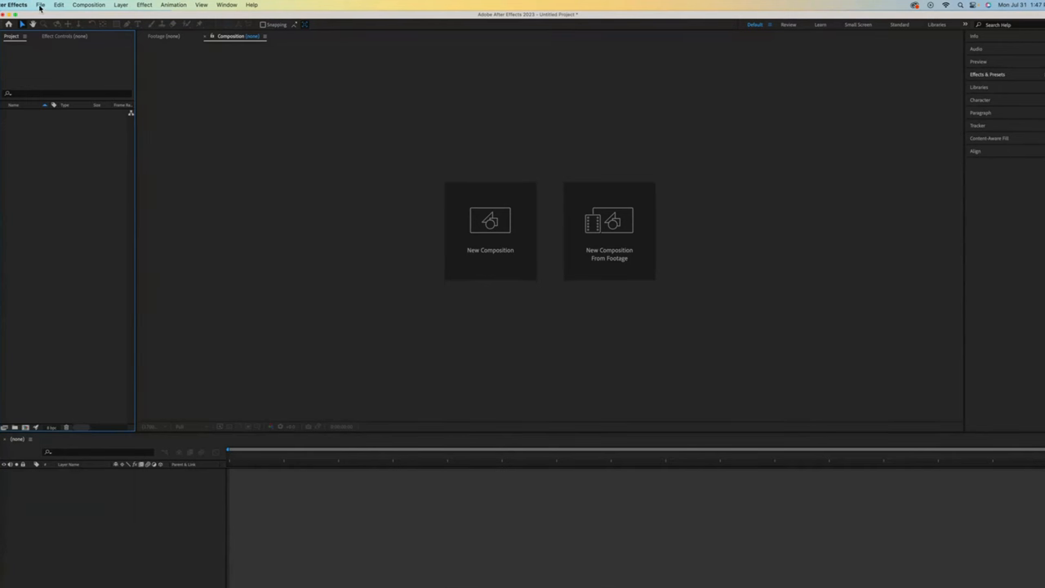
{"action": "left_click", "coordinate": [40, 5]}
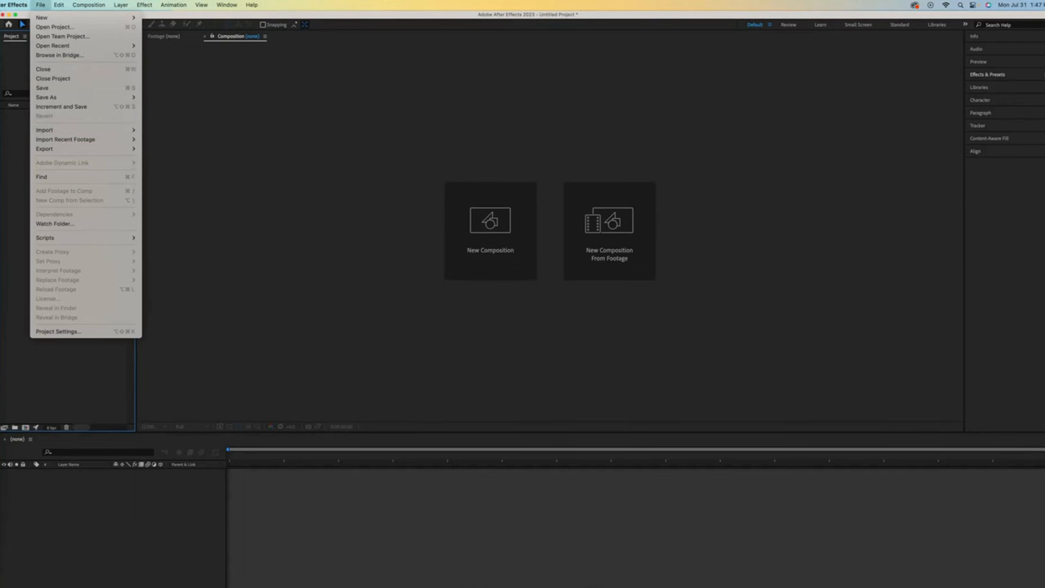
{"action": "left_click", "coordinate": [45, 130]}
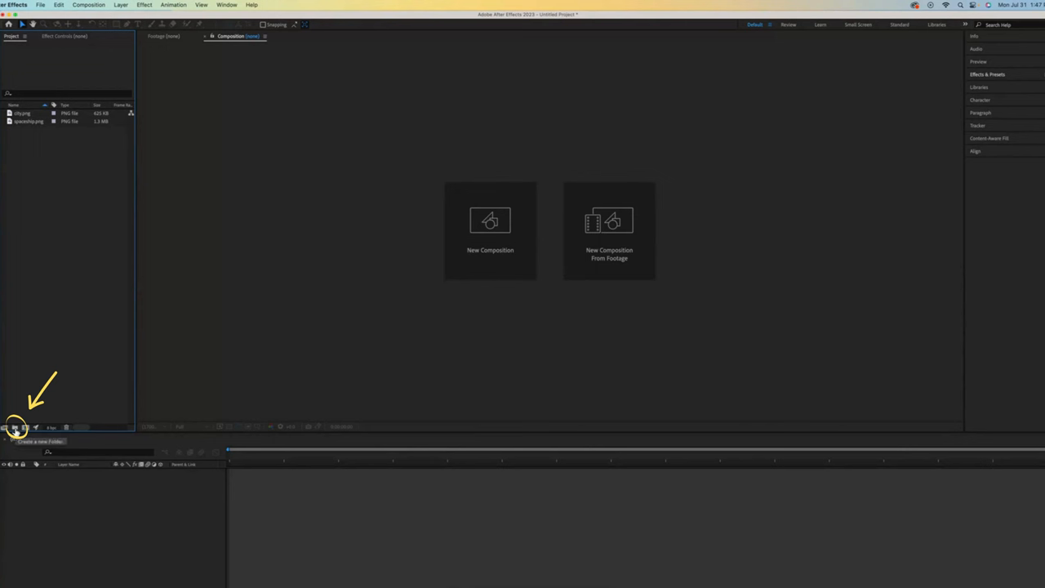
{"action": "left_click", "coordinate": [16, 427]}
{"action": "type", "text": "ASSETS"}
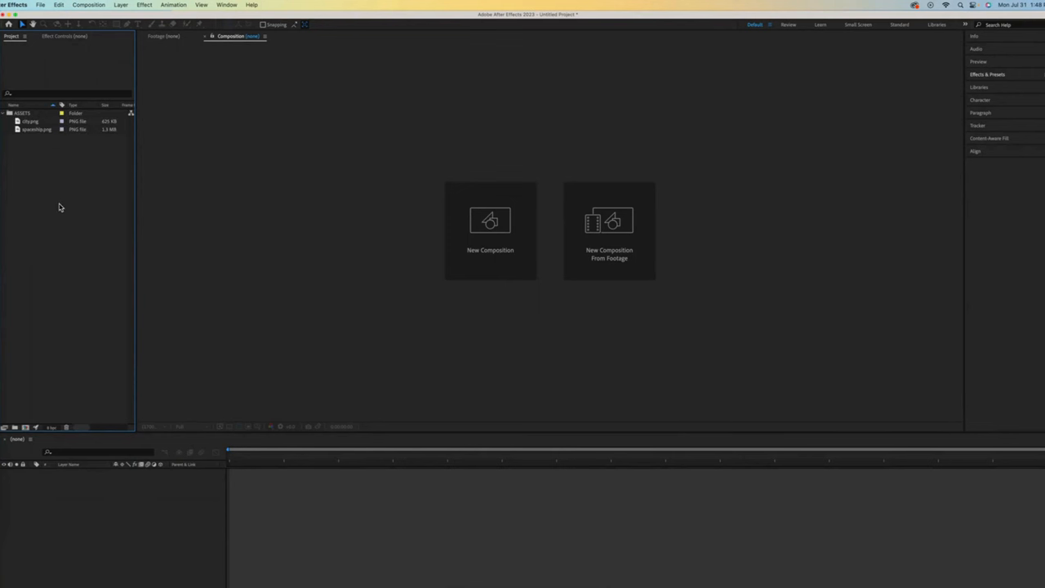
{"action": "mouse_move", "coordinate": [78, 225]}
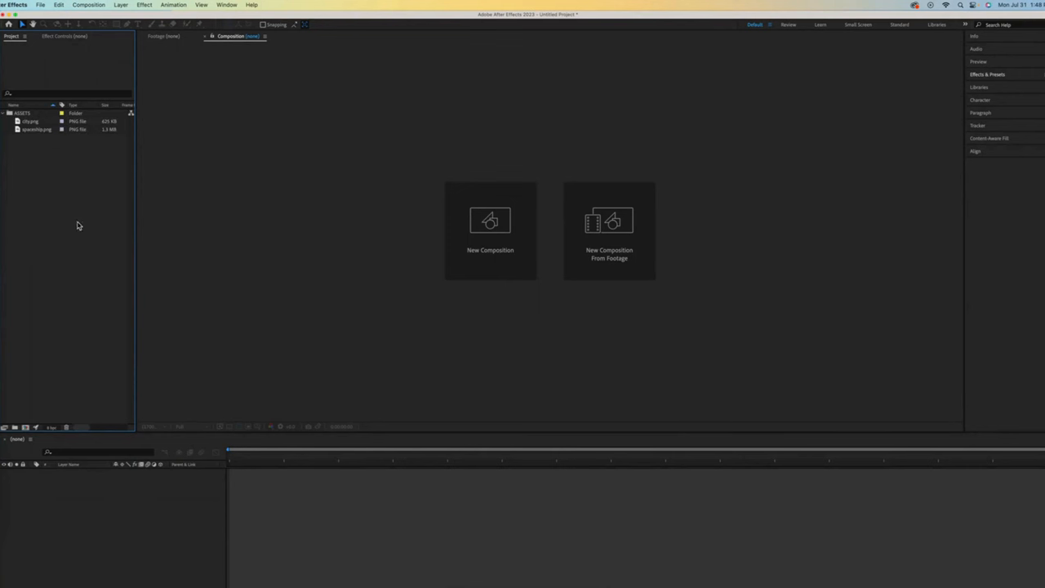
{"action": "mouse_move", "coordinate": [54, 361]}
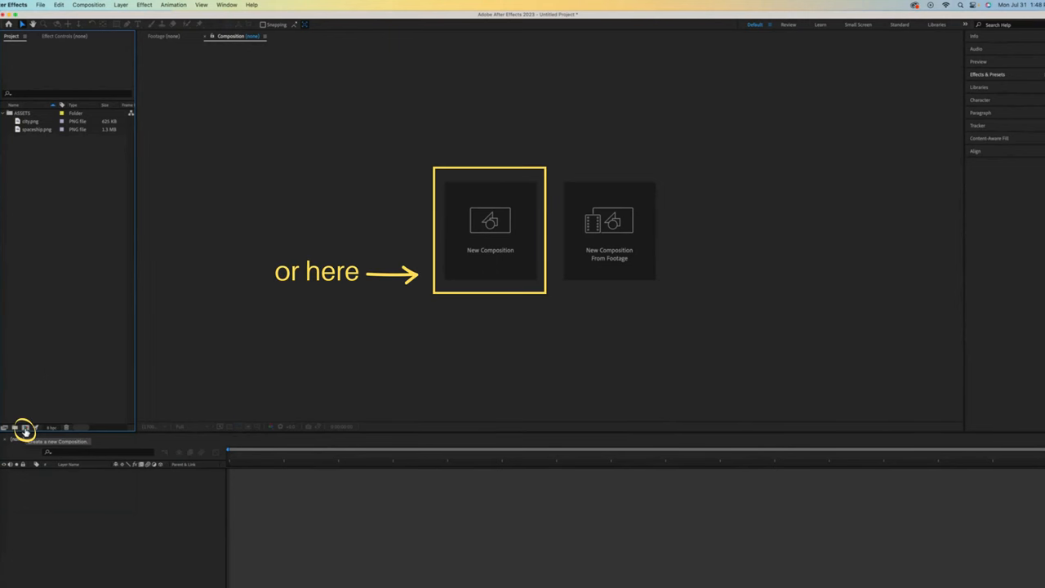
Step: Create Comp 1 at HD 1920x1080, 24 fps, with a 0:00:05:00 duration
{"action": "left_click", "coordinate": [490, 228]}
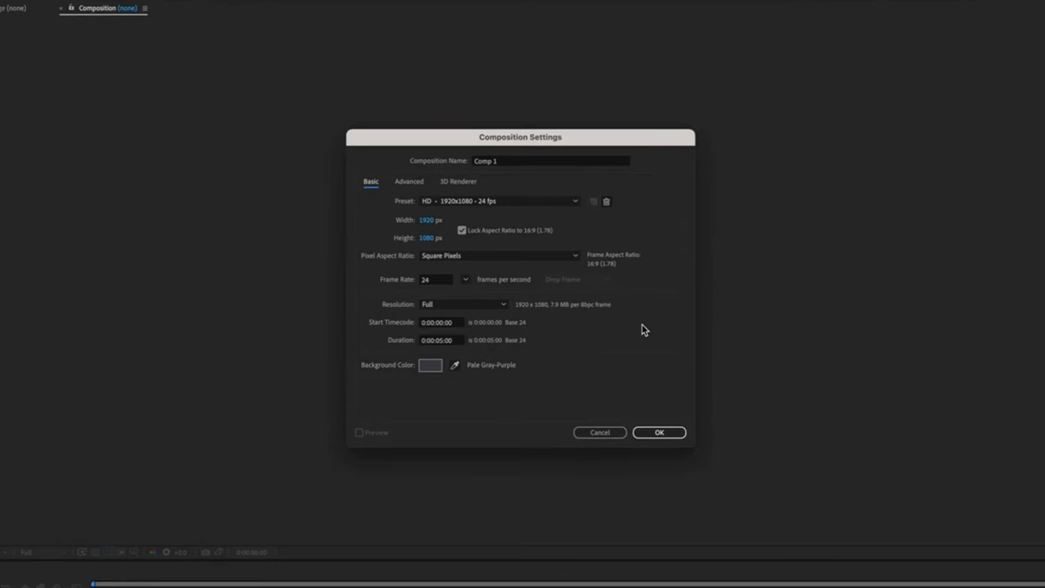
{"action": "mouse_move", "coordinate": [586, 340]}
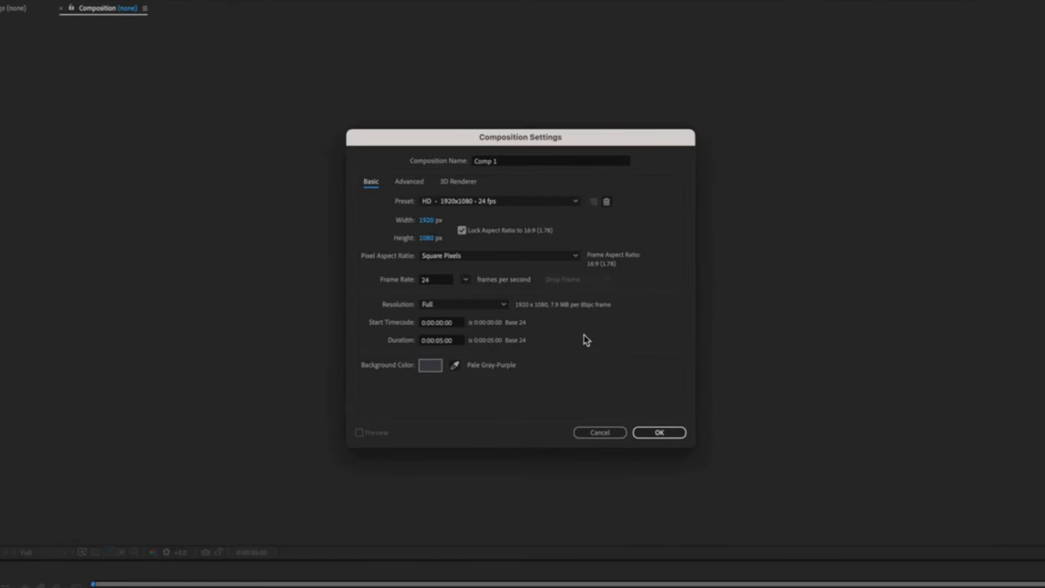
{"action": "left_click", "coordinate": [659, 432]}
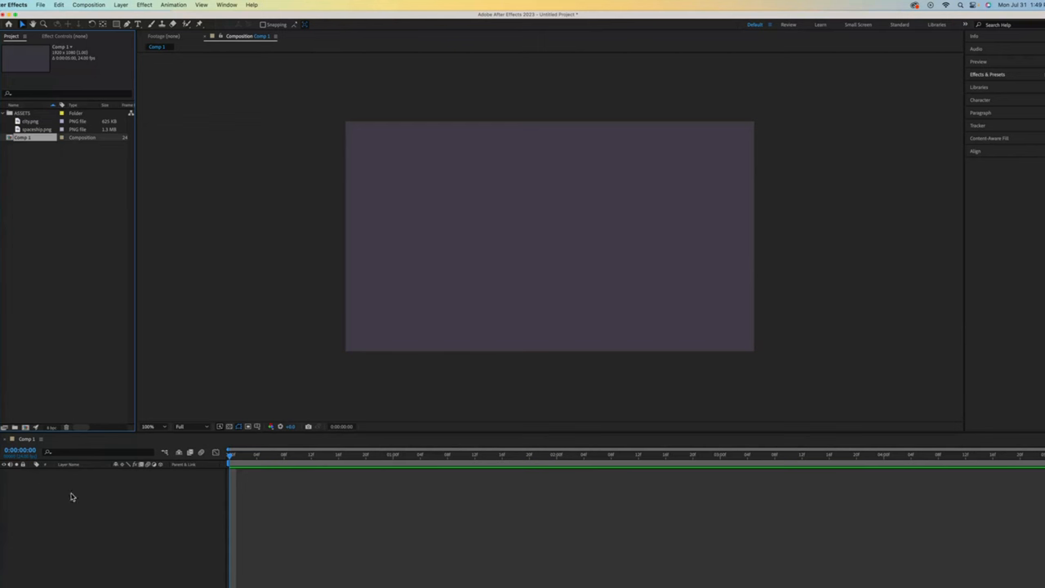
{"action": "mouse_move", "coordinate": [78, 539]}
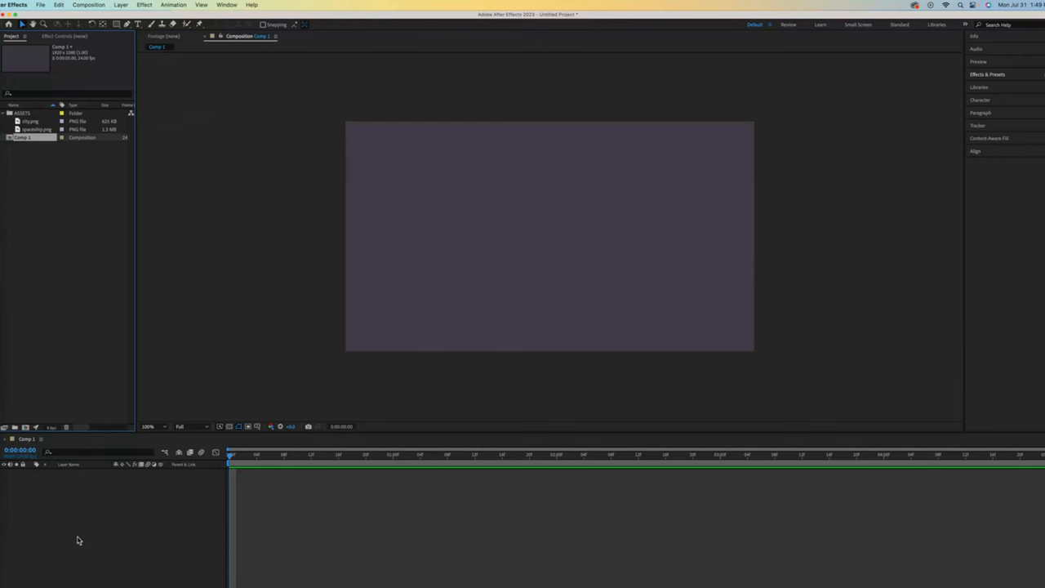
{"action": "mouse_move", "coordinate": [91, 195]}
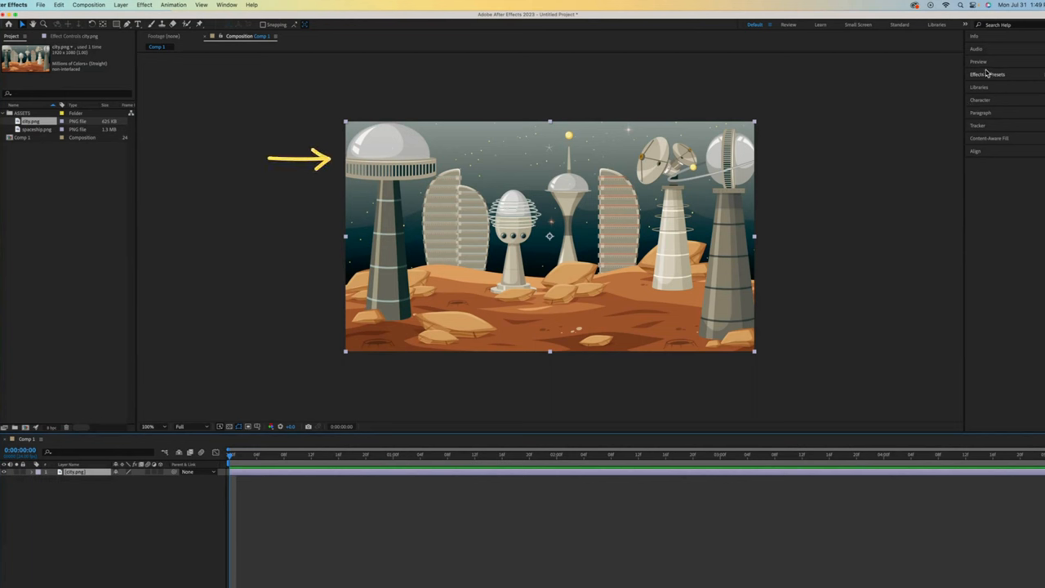
Step: Show the Preview panel with its playback controls on the right
{"action": "left_click", "coordinate": [978, 62]}
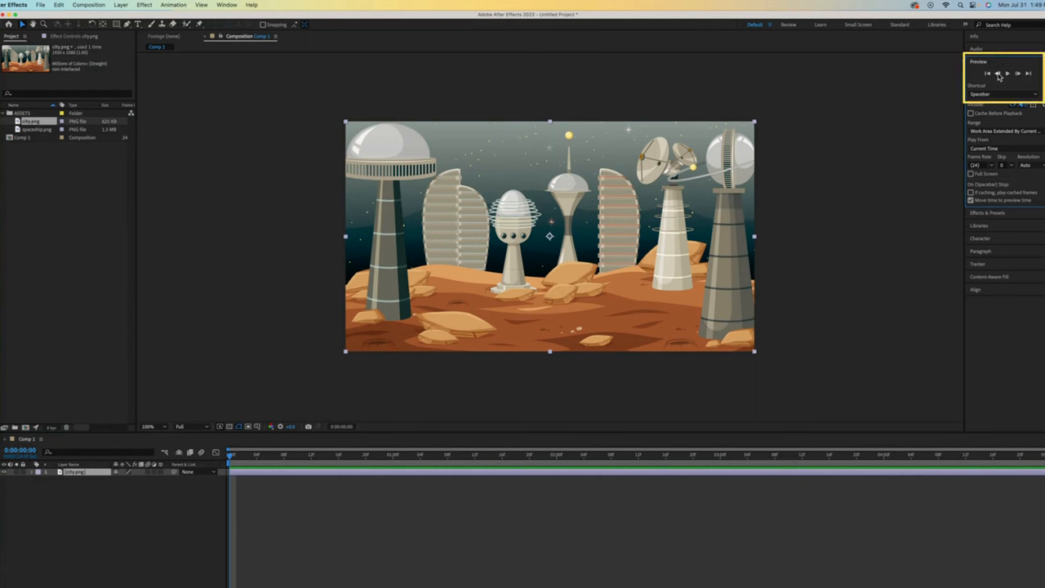
{"action": "left_click", "coordinate": [998, 73]}
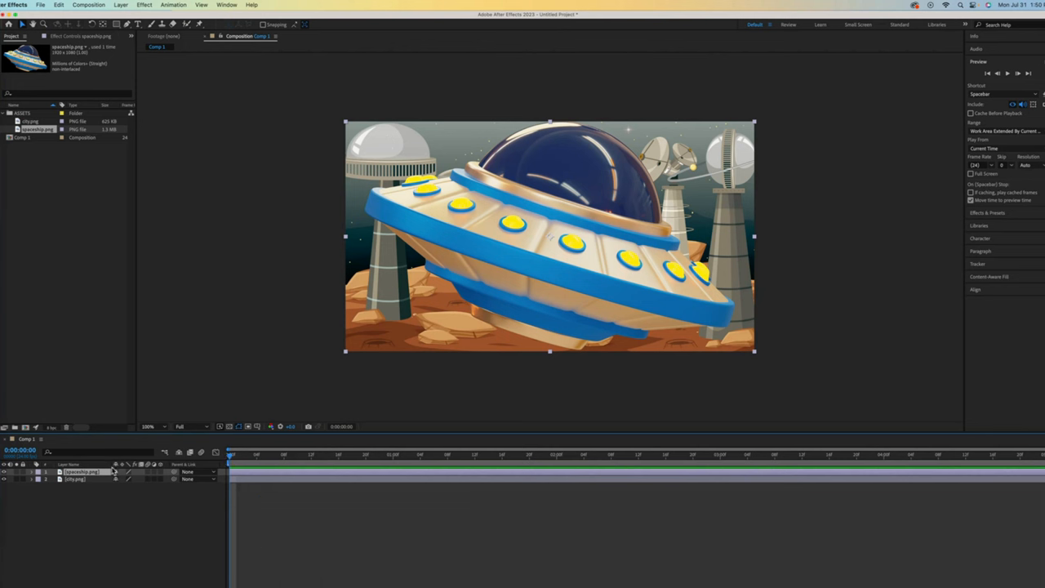
{"action": "mouse_move", "coordinate": [550, 261]}
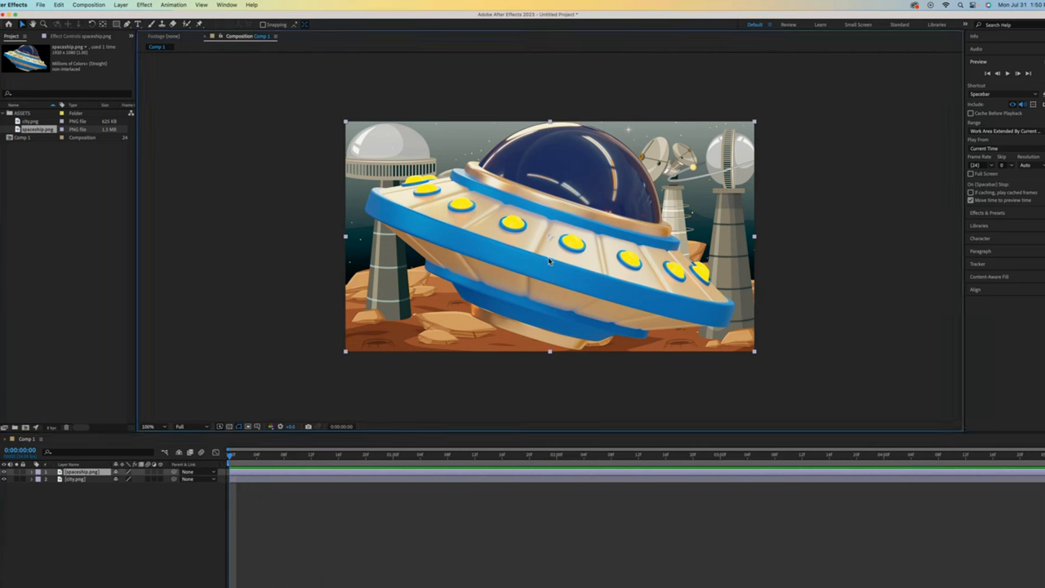
{"action": "mouse_move", "coordinate": [578, 261]}
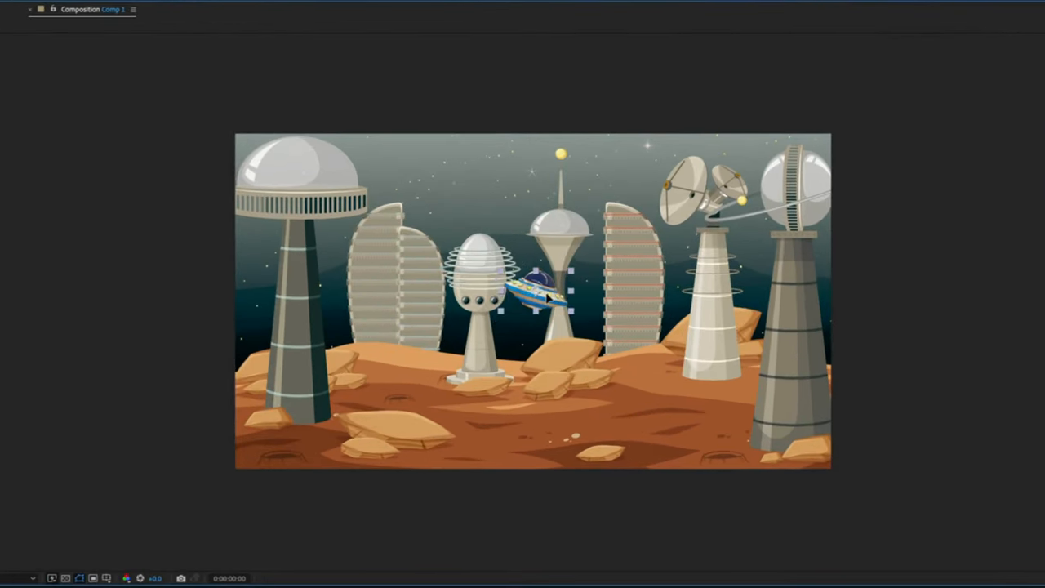
Step: Position the shrunken spaceship just above the frame's top edge as its starting spot
{"action": "left_click_drag", "start_coordinate": [539, 298], "coordinate": [363, 156]}
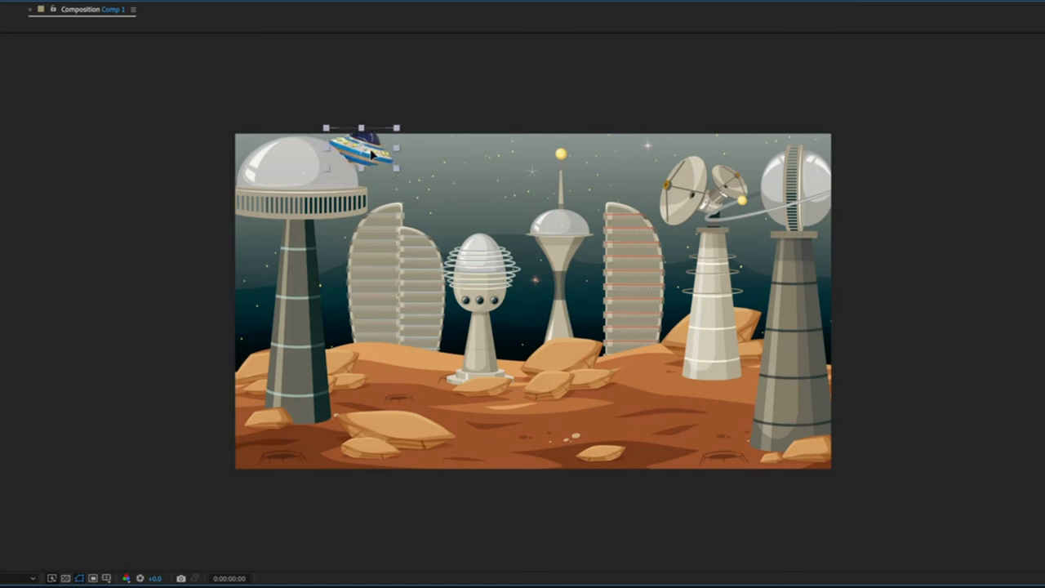
{"action": "left_click_drag", "start_coordinate": [362, 154], "coordinate": [371, 105]}
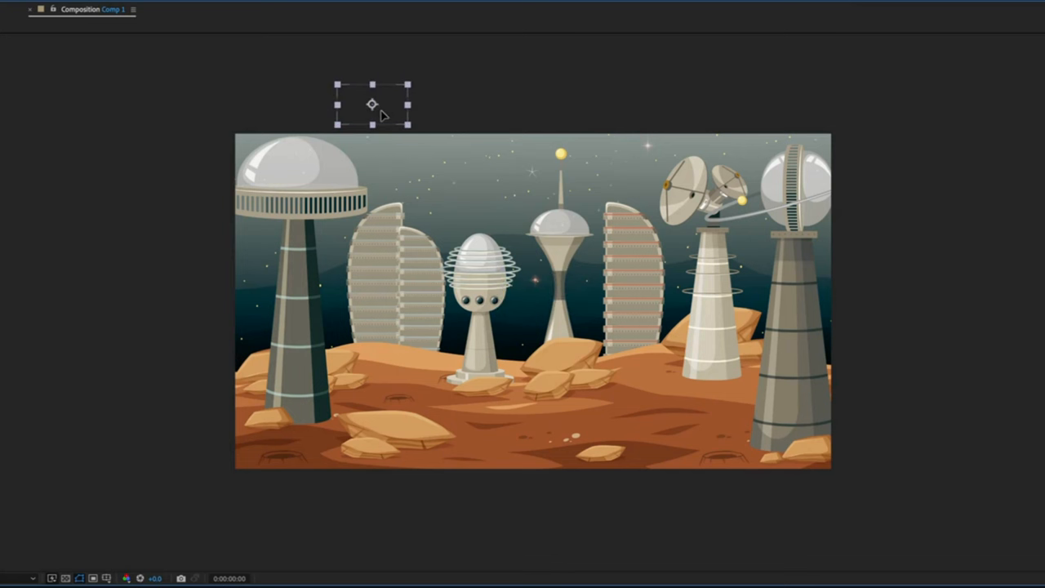
{"action": "left_click_drag", "start_coordinate": [372, 105], "coordinate": [437, 192]}
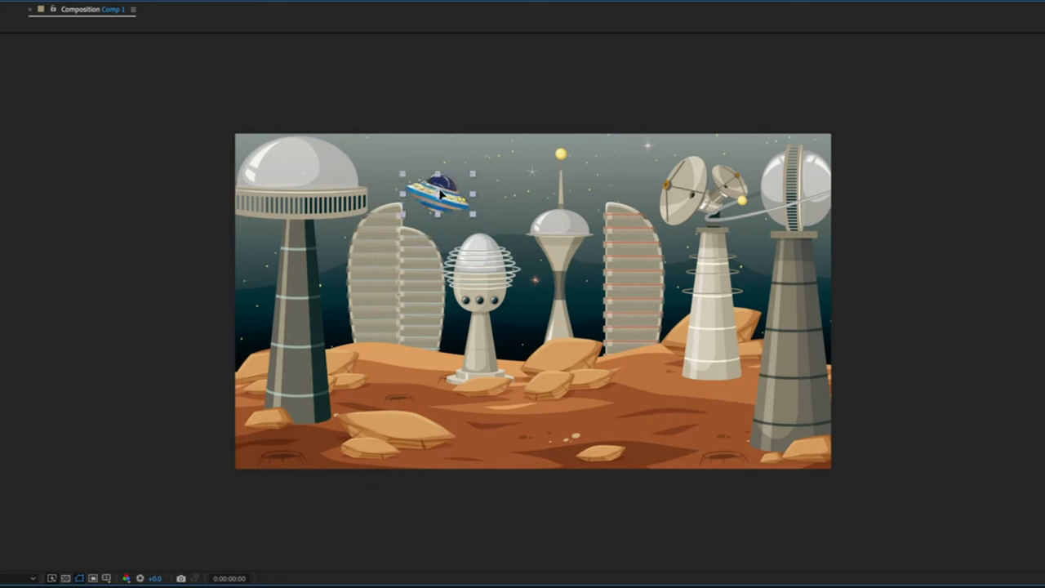
{"action": "left_click_drag", "start_coordinate": [440, 193], "coordinate": [378, 107]}
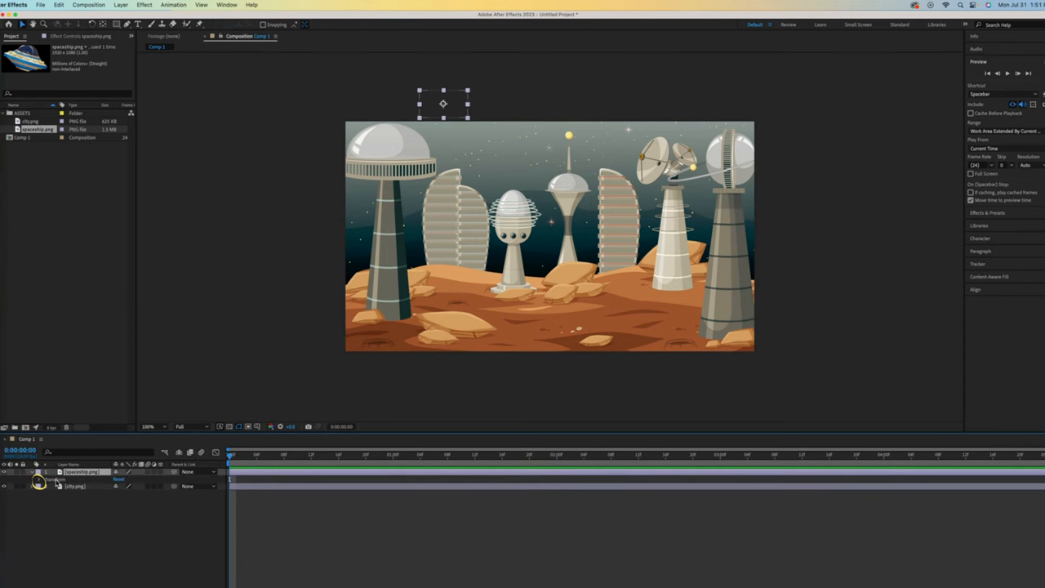
Step: Reveal the spaceship layer's Transform properties in the timeline
{"action": "left_click", "coordinate": [38, 481]}
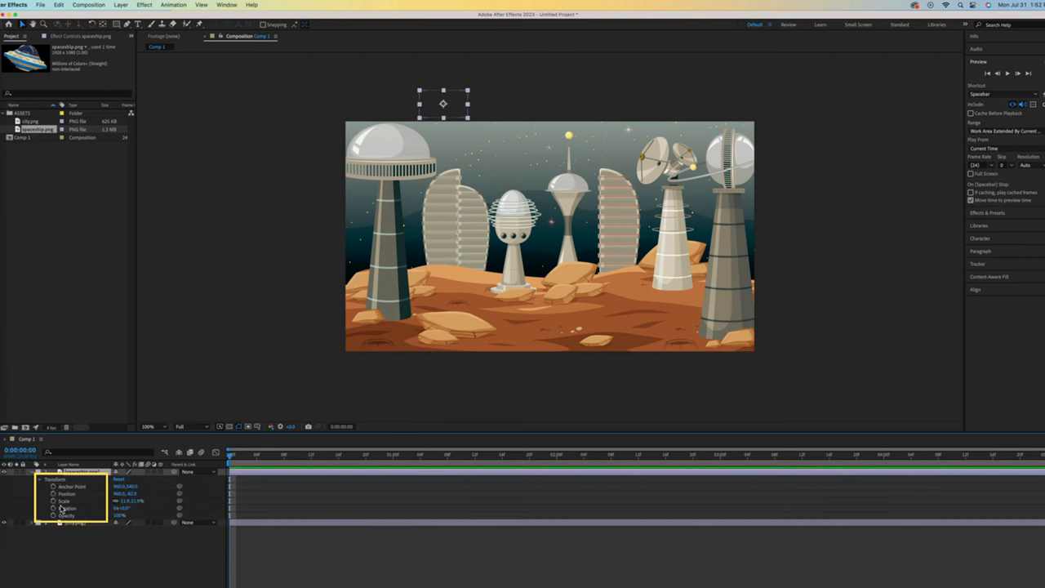
{"action": "mouse_move", "coordinate": [56, 494]}
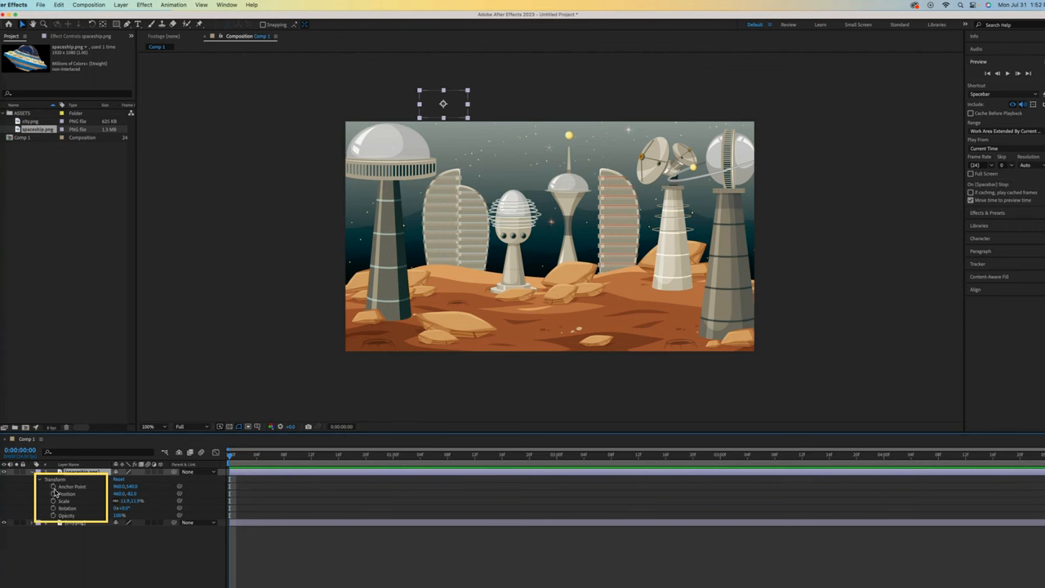
{"action": "mouse_move", "coordinate": [64, 556]}
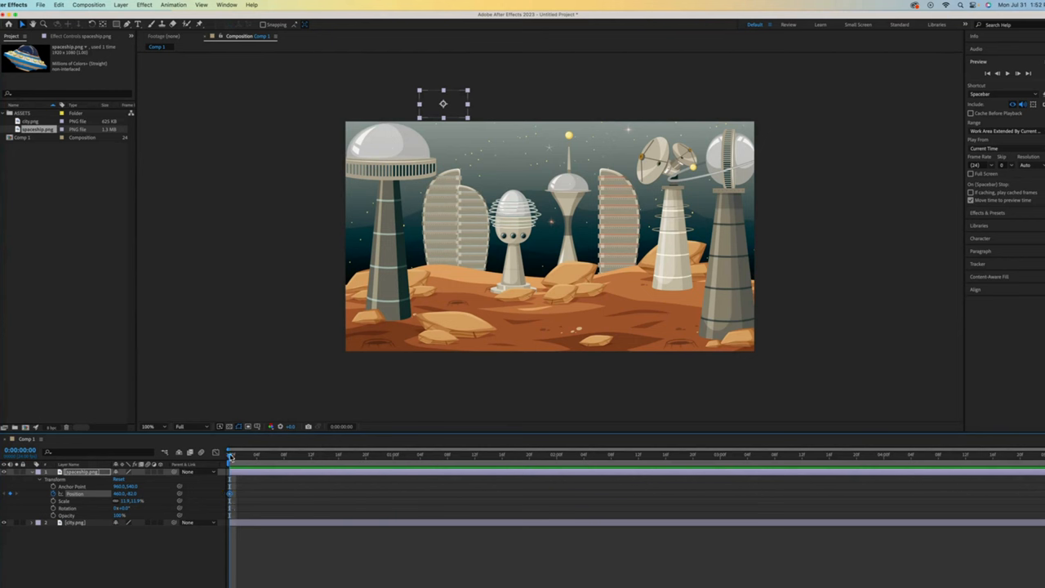
Step: Move the current-time indicator to 0:00:01:00 for the second position keyframe
{"action": "left_click", "coordinate": [331, 455]}
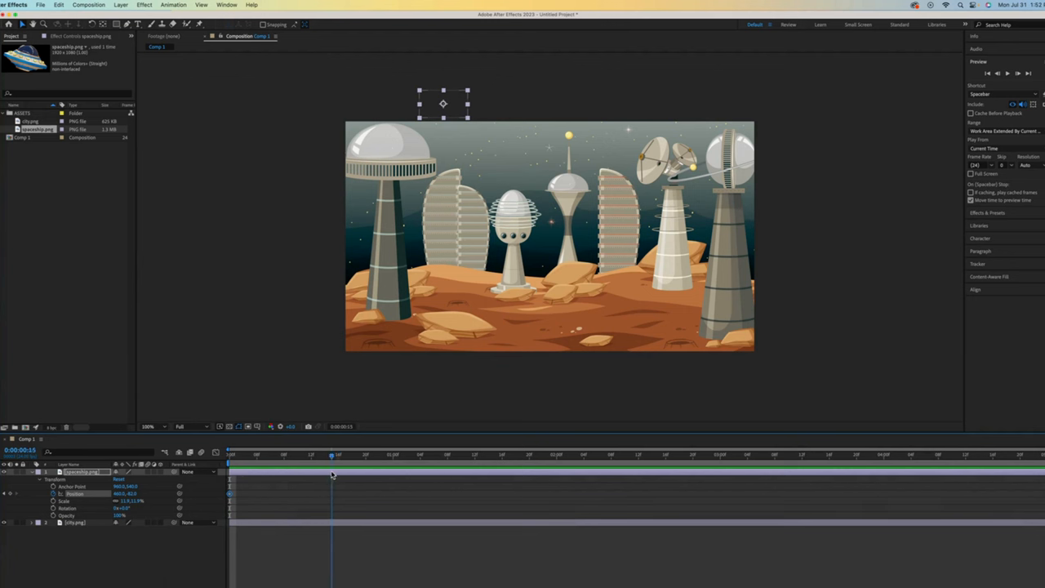
{"action": "left_click", "coordinate": [392, 455]}
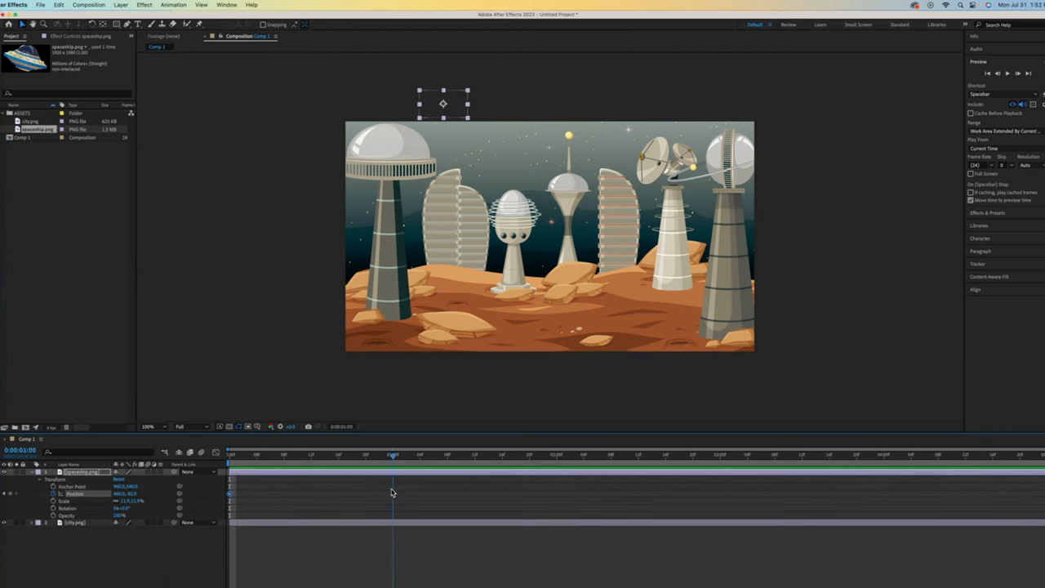
{"action": "left_click", "coordinate": [392, 455]}
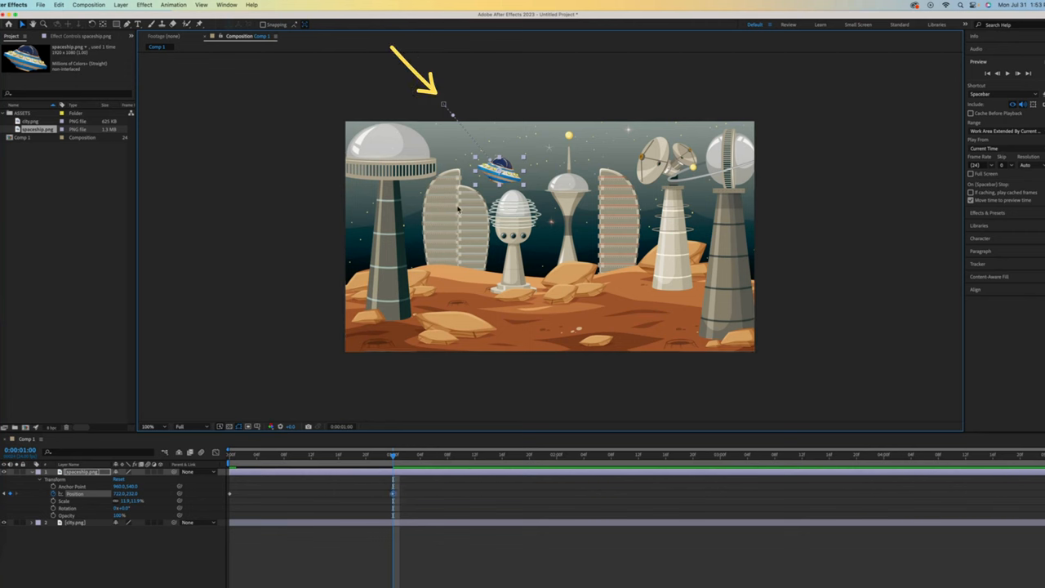
{"action": "mouse_move", "coordinate": [486, 153]}
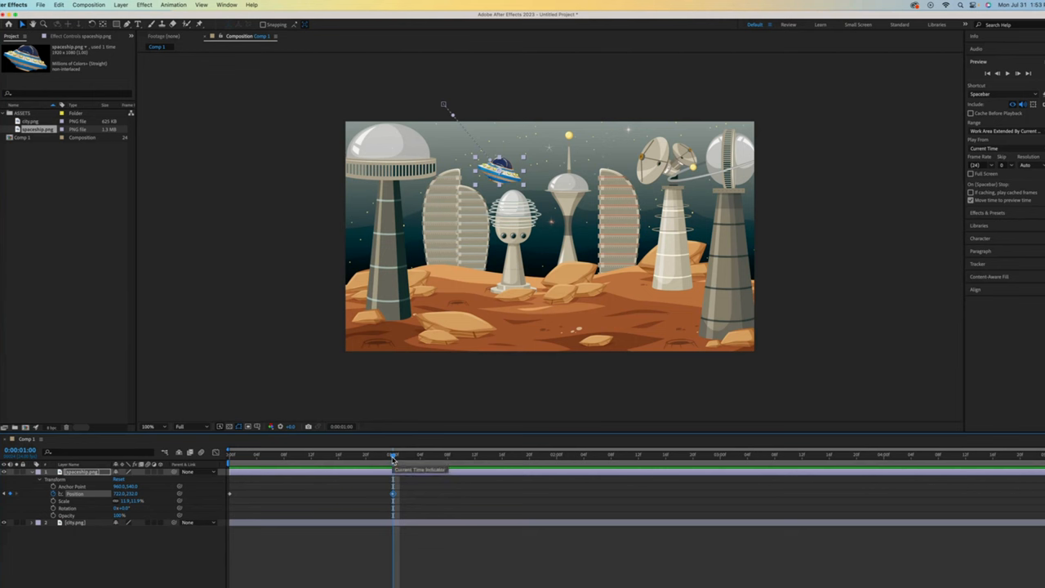
Step: At 0:00:01:16, raise the spaceship toward the spire's top for a third keyframe
{"action": "left_click_drag", "start_coordinate": [392, 454], "coordinate": [475, 455]}
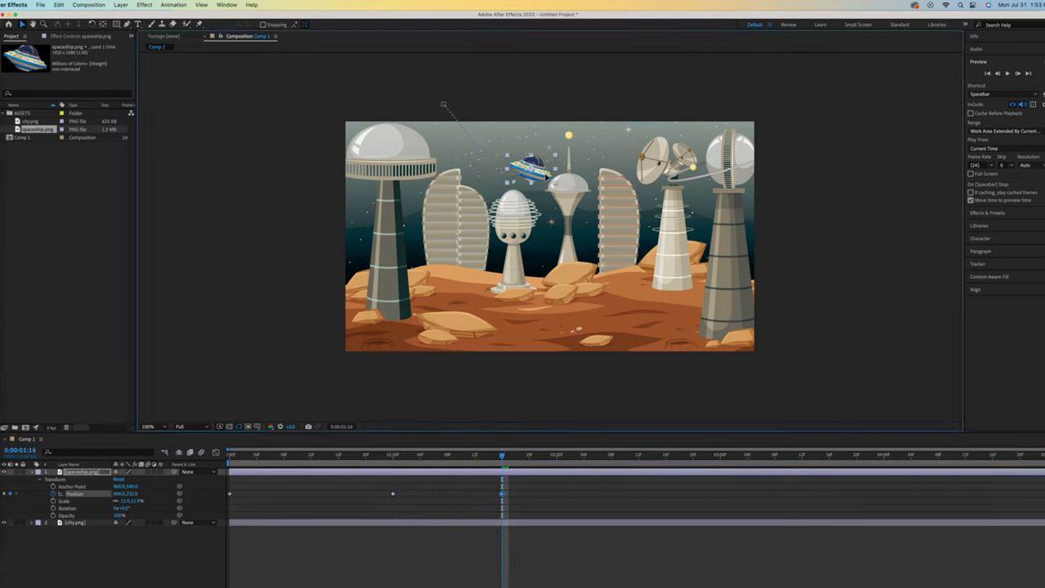
{"action": "left_click_drag", "start_coordinate": [531, 171], "coordinate": [547, 151]}
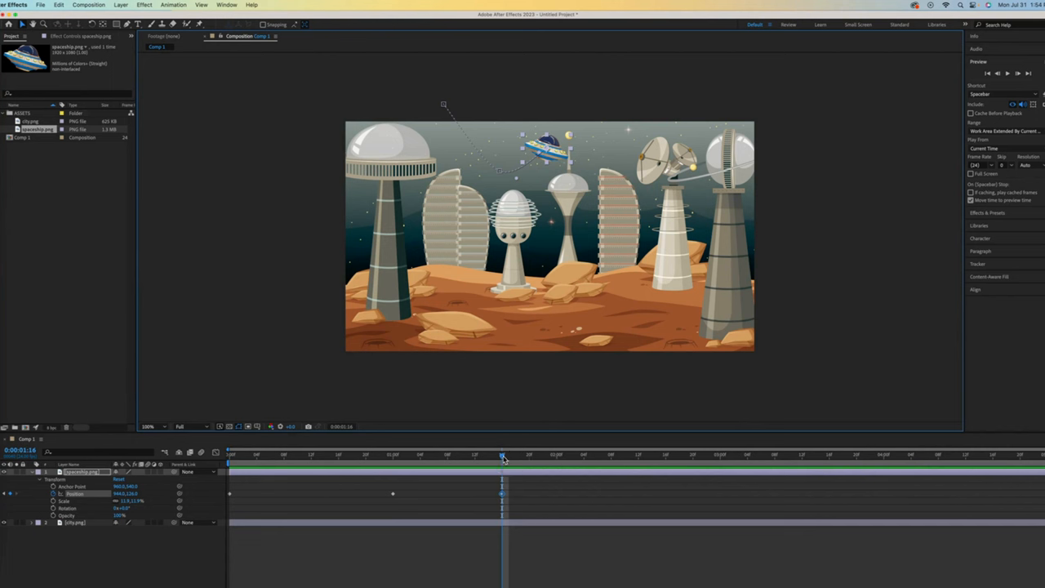
{"action": "left_click_drag", "start_coordinate": [502, 456], "coordinate": [310, 456]}
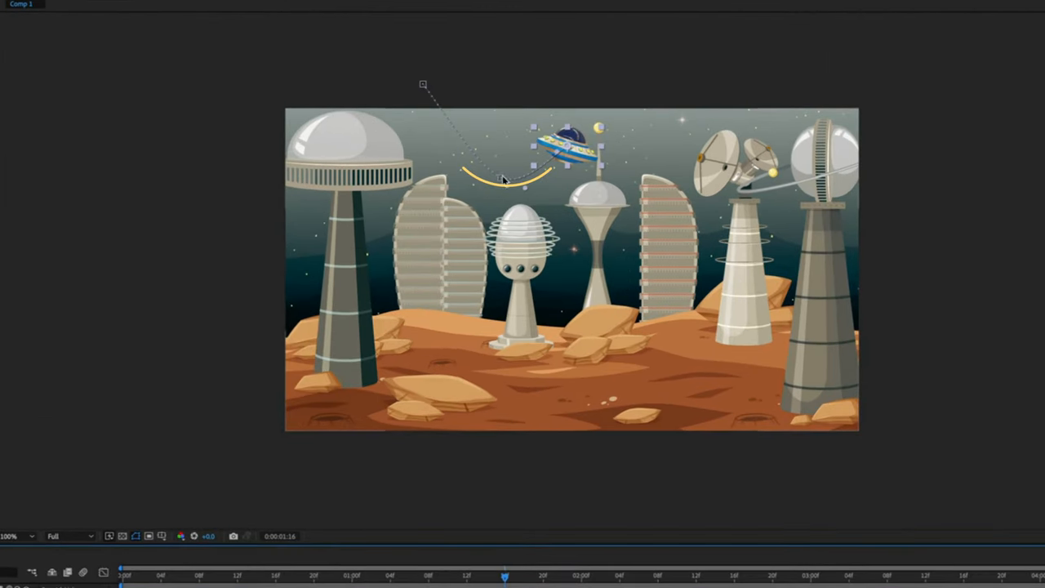
{"action": "mouse_move", "coordinate": [495, 192]}
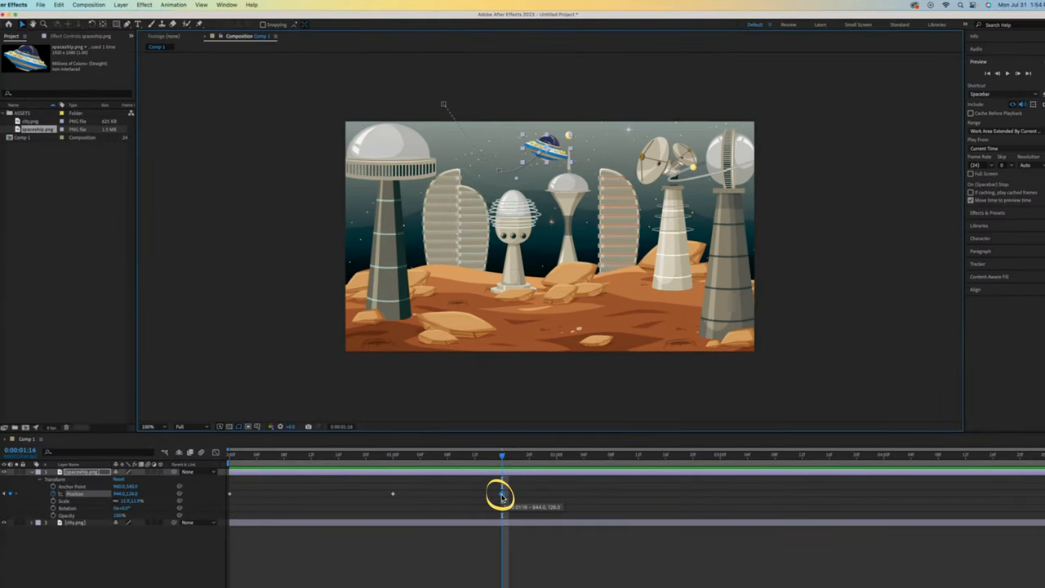
{"action": "right_click", "coordinate": [502, 497]}
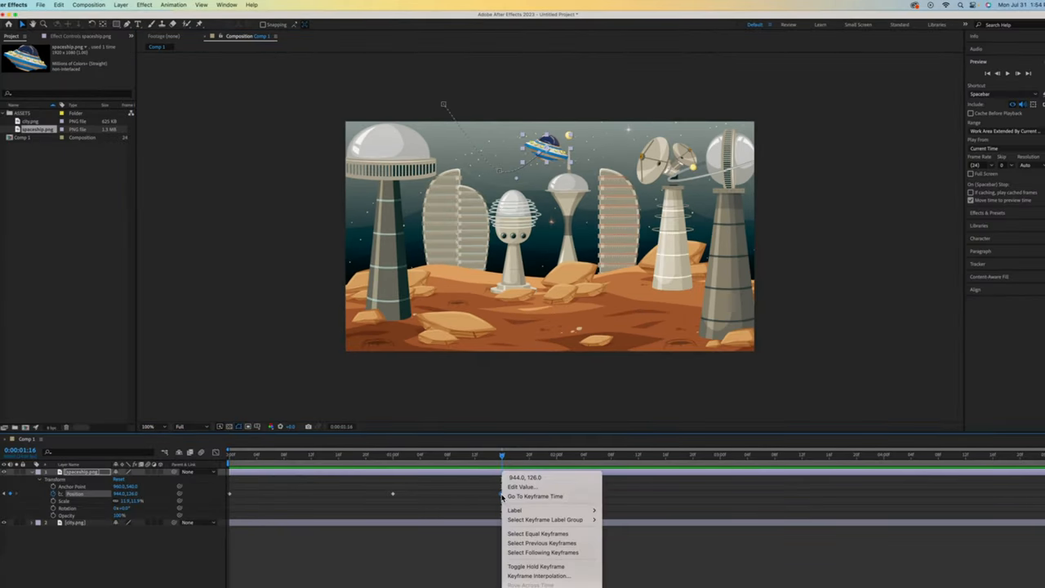
{"action": "mouse_move", "coordinate": [539, 575]}
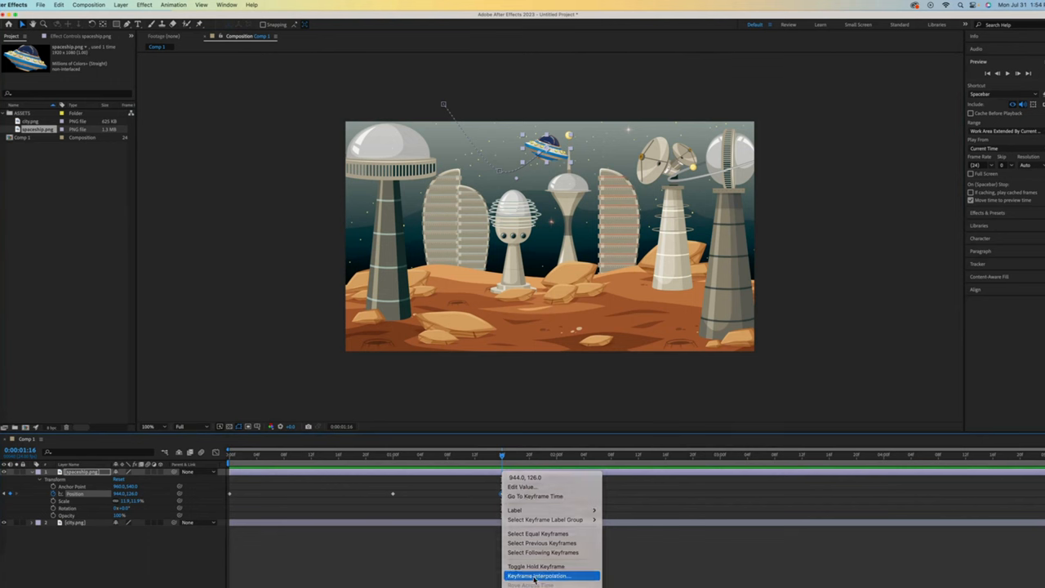
{"action": "left_click", "coordinate": [537, 576]}
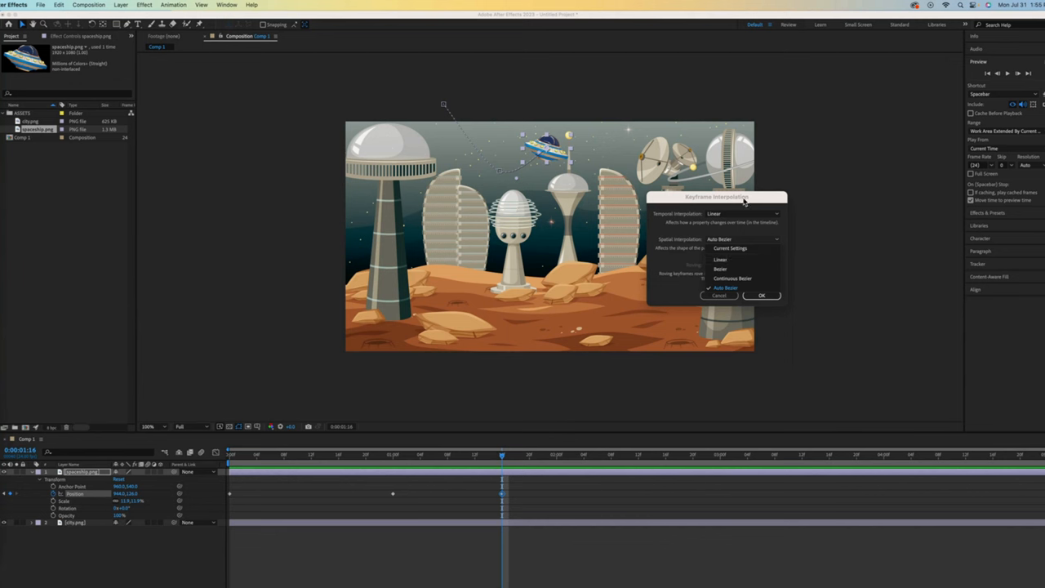
{"action": "left_click", "coordinate": [725, 287]}
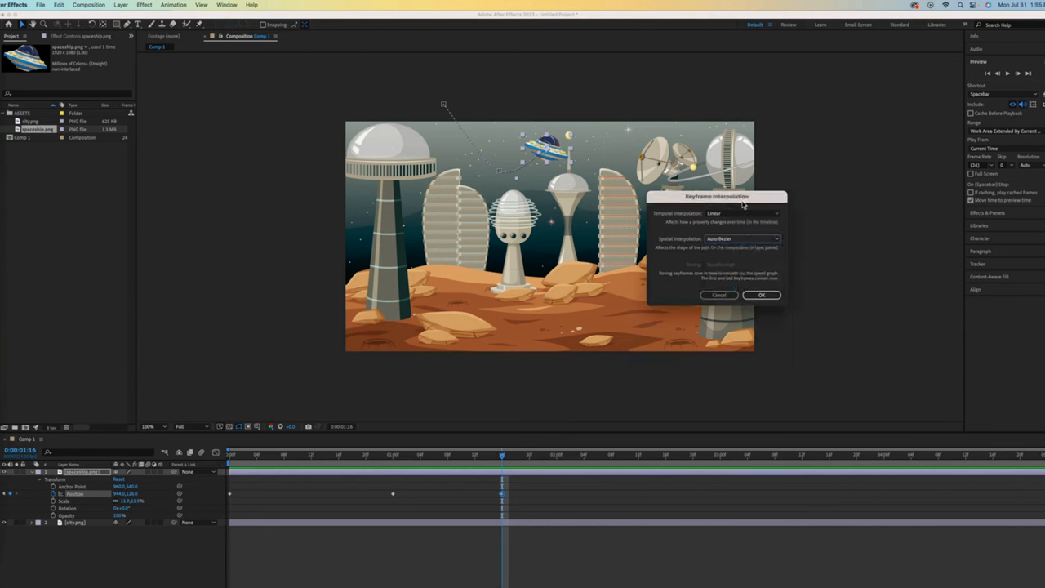
{"action": "left_click", "coordinate": [761, 295]}
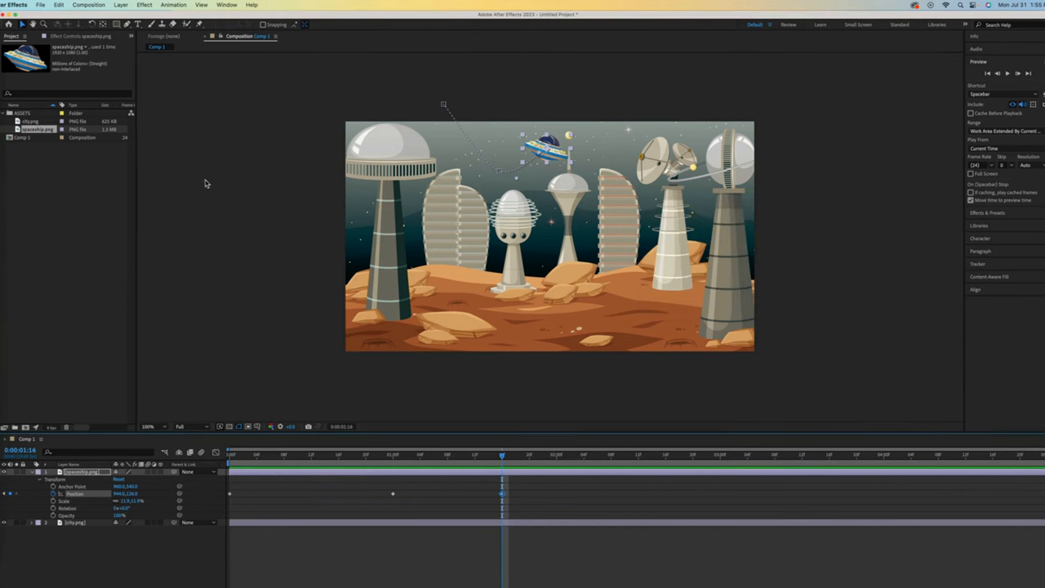
Step: Set Default Spatial Interpolation to Linear in the General preferences
{"action": "left_click", "coordinate": [15, 5]}
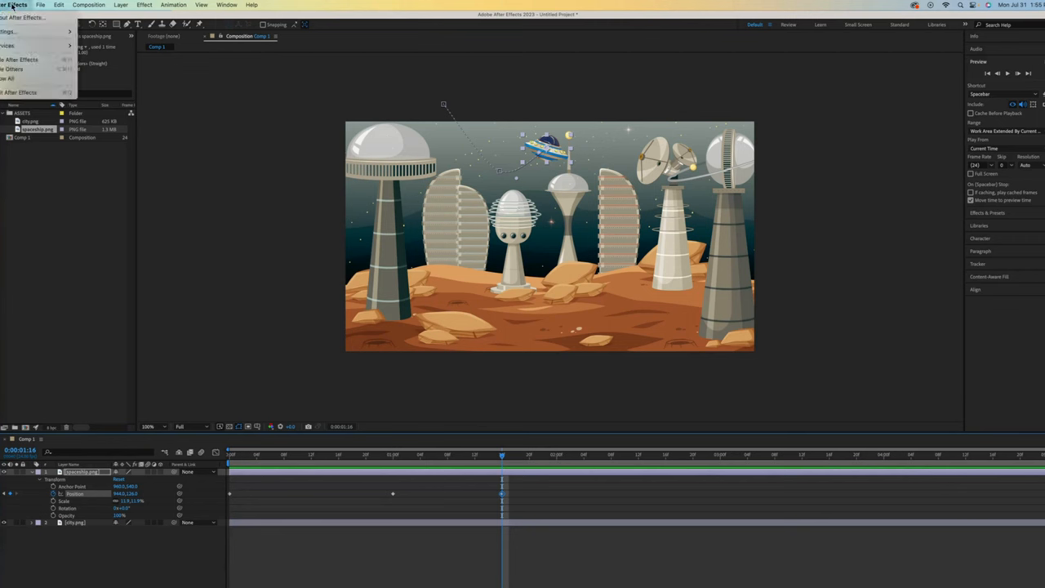
{"action": "left_click", "coordinate": [46, 9]}
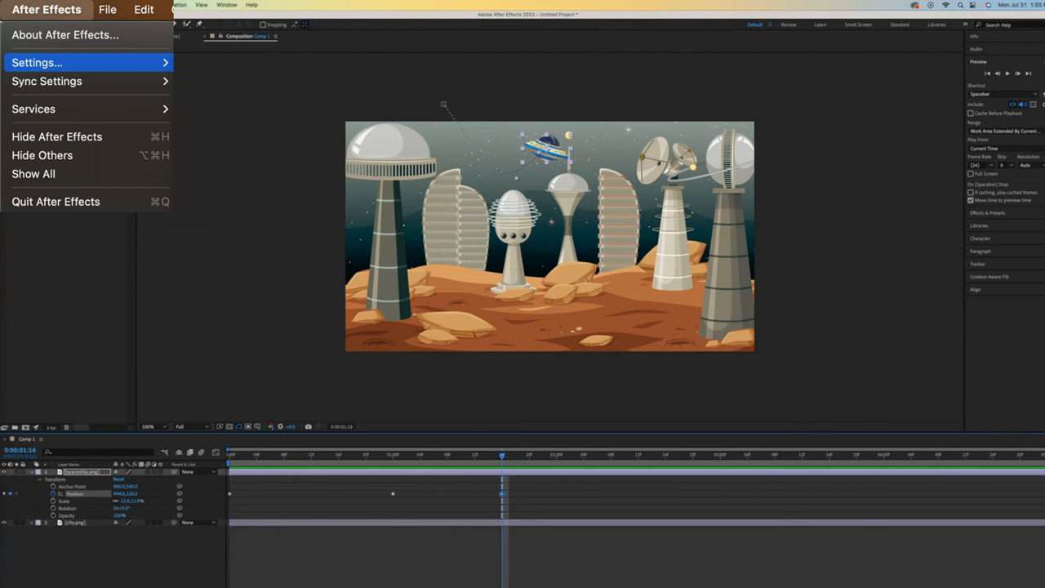
{"action": "mouse_move", "coordinate": [36, 63]}
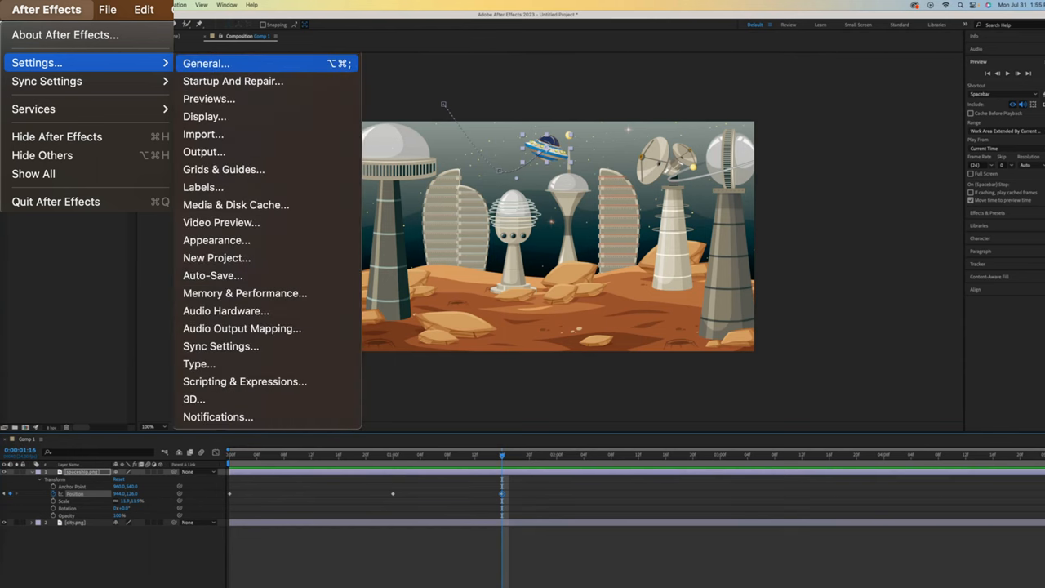
{"action": "left_click", "coordinate": [206, 63]}
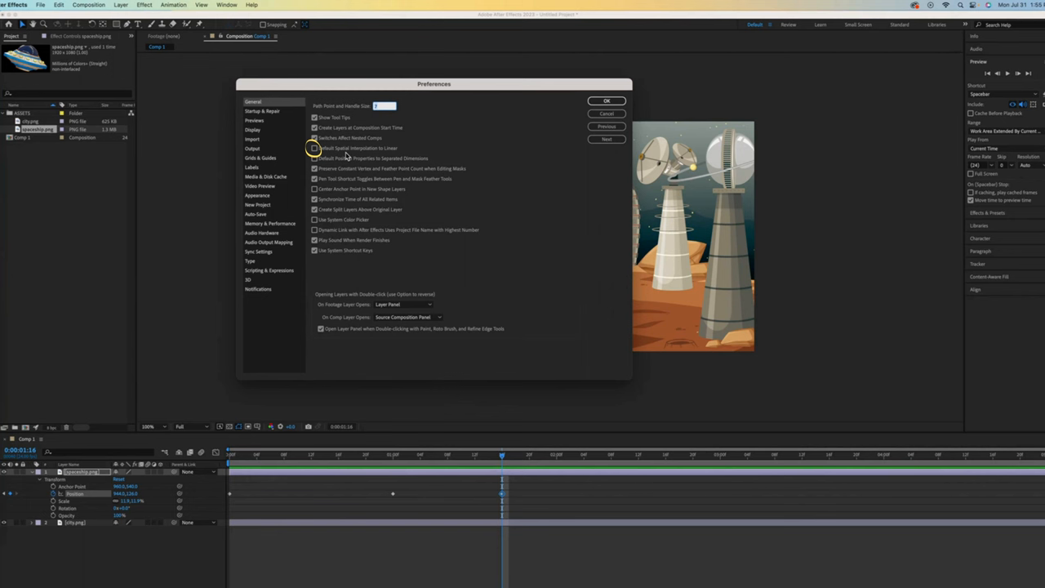
{"action": "left_click", "coordinate": [607, 101]}
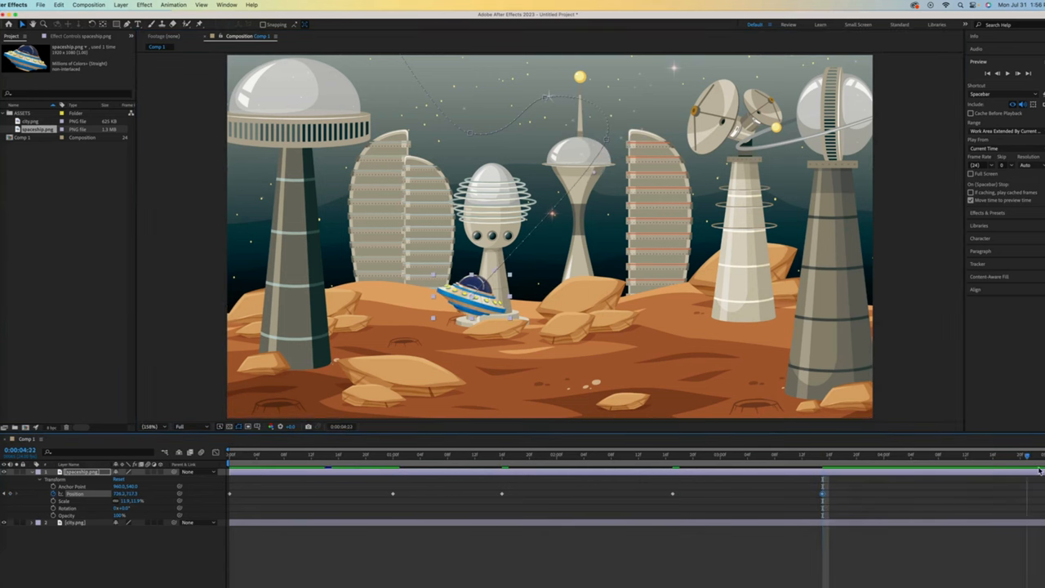
Step: Drag the spaceship toward the lower right for a final position keyframe at the end
{"action": "left_click_drag", "start_coordinate": [473, 298], "coordinate": [850, 359]}
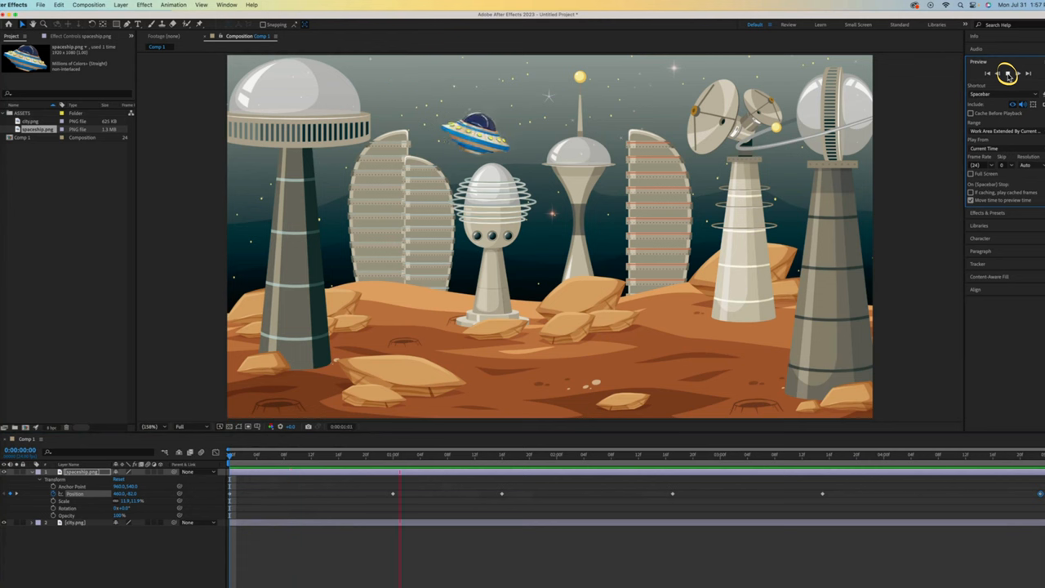
{"action": "left_click", "coordinate": [1007, 74]}
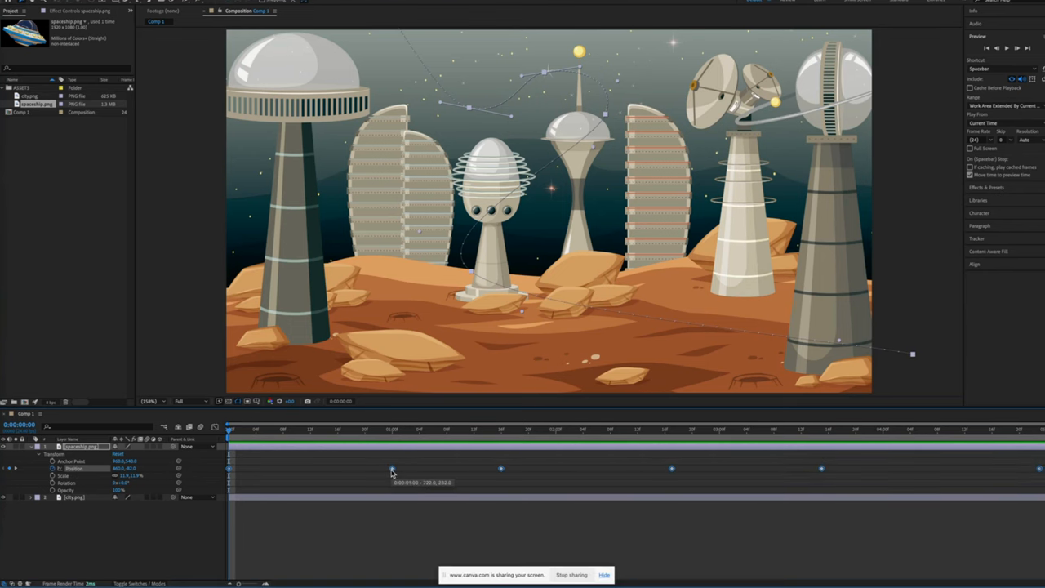
Step: Right-click the selected Position keyframes to bring up the keyframe easing options
{"action": "right_click", "coordinate": [392, 468]}
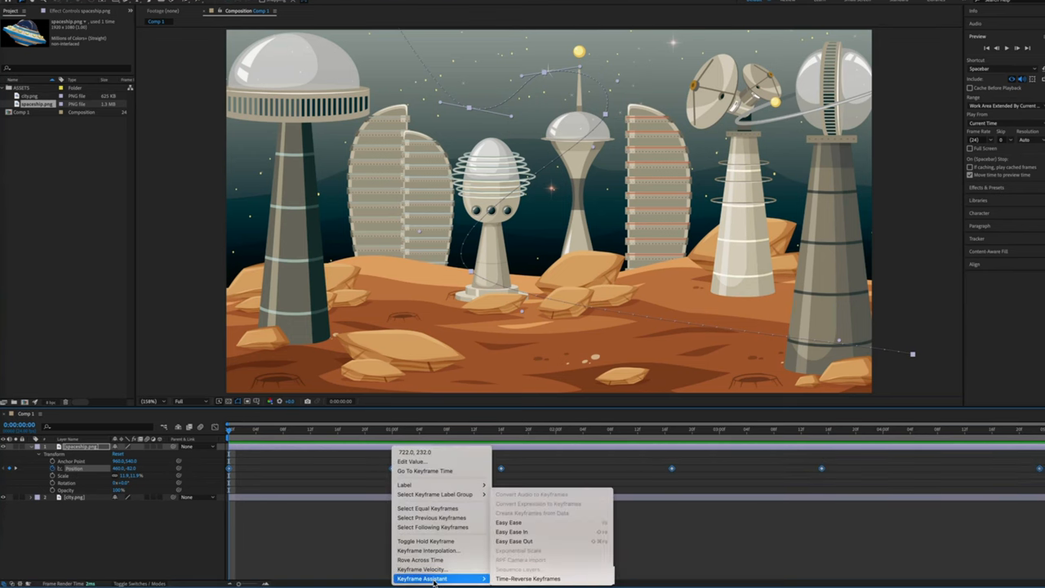
{"action": "mouse_move", "coordinate": [512, 532]}
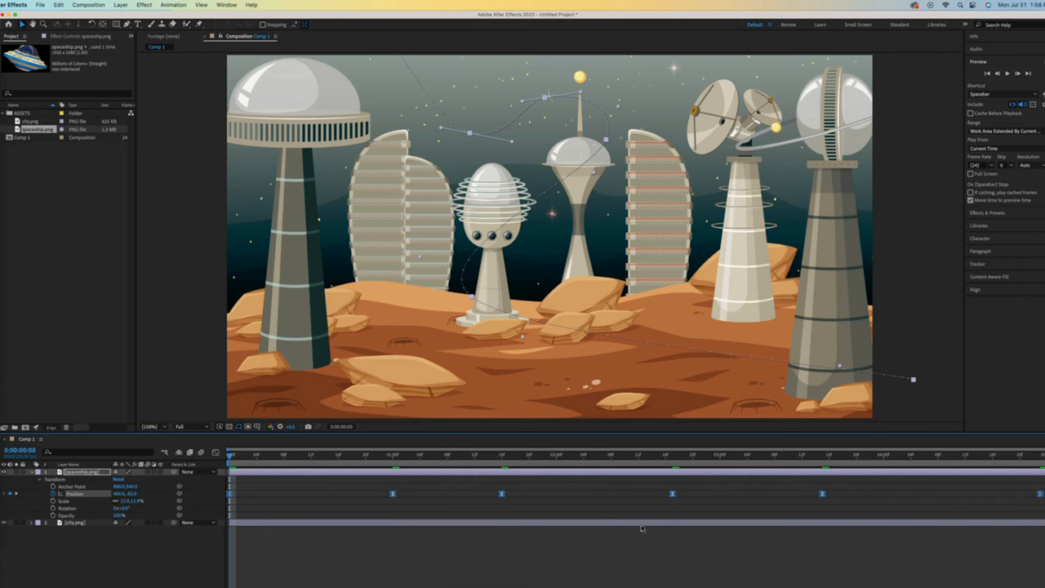
{"action": "mouse_move", "coordinate": [425, 552]}
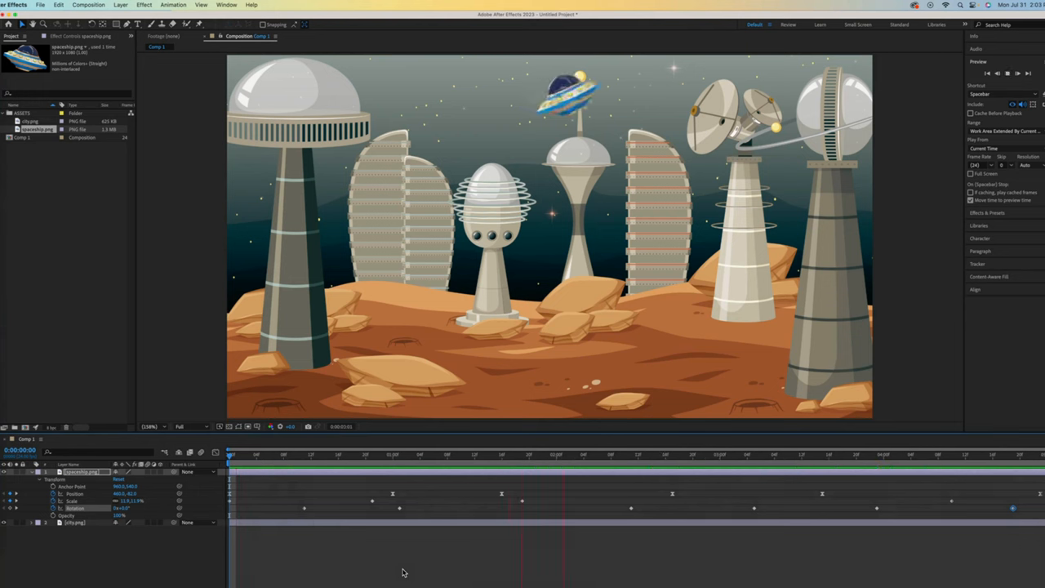
Step: Play back the spaceship flight animation to review the tilting swoop toward the viewer
{"action": "left_click", "coordinate": [885, 454]}
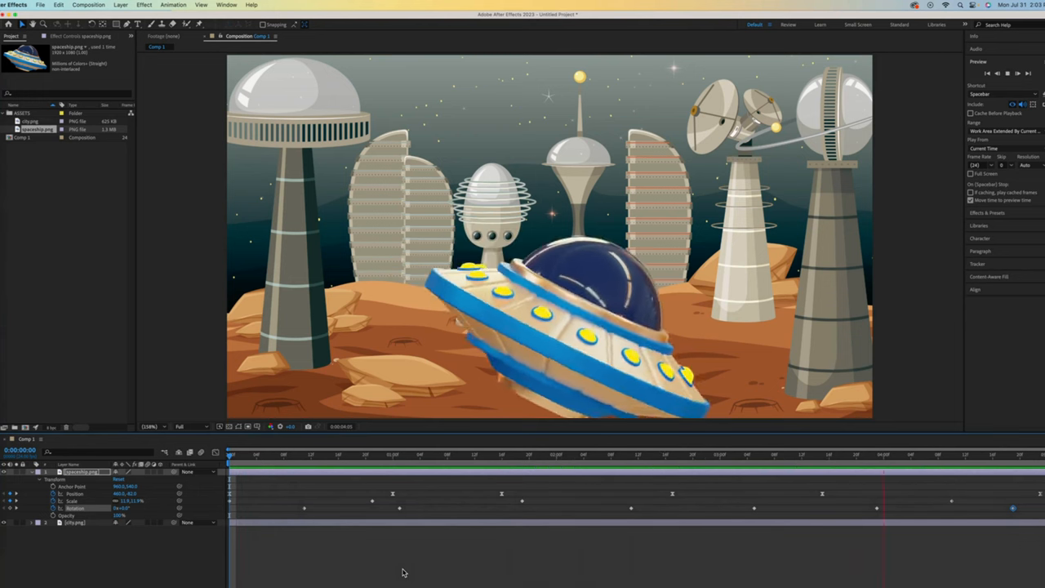